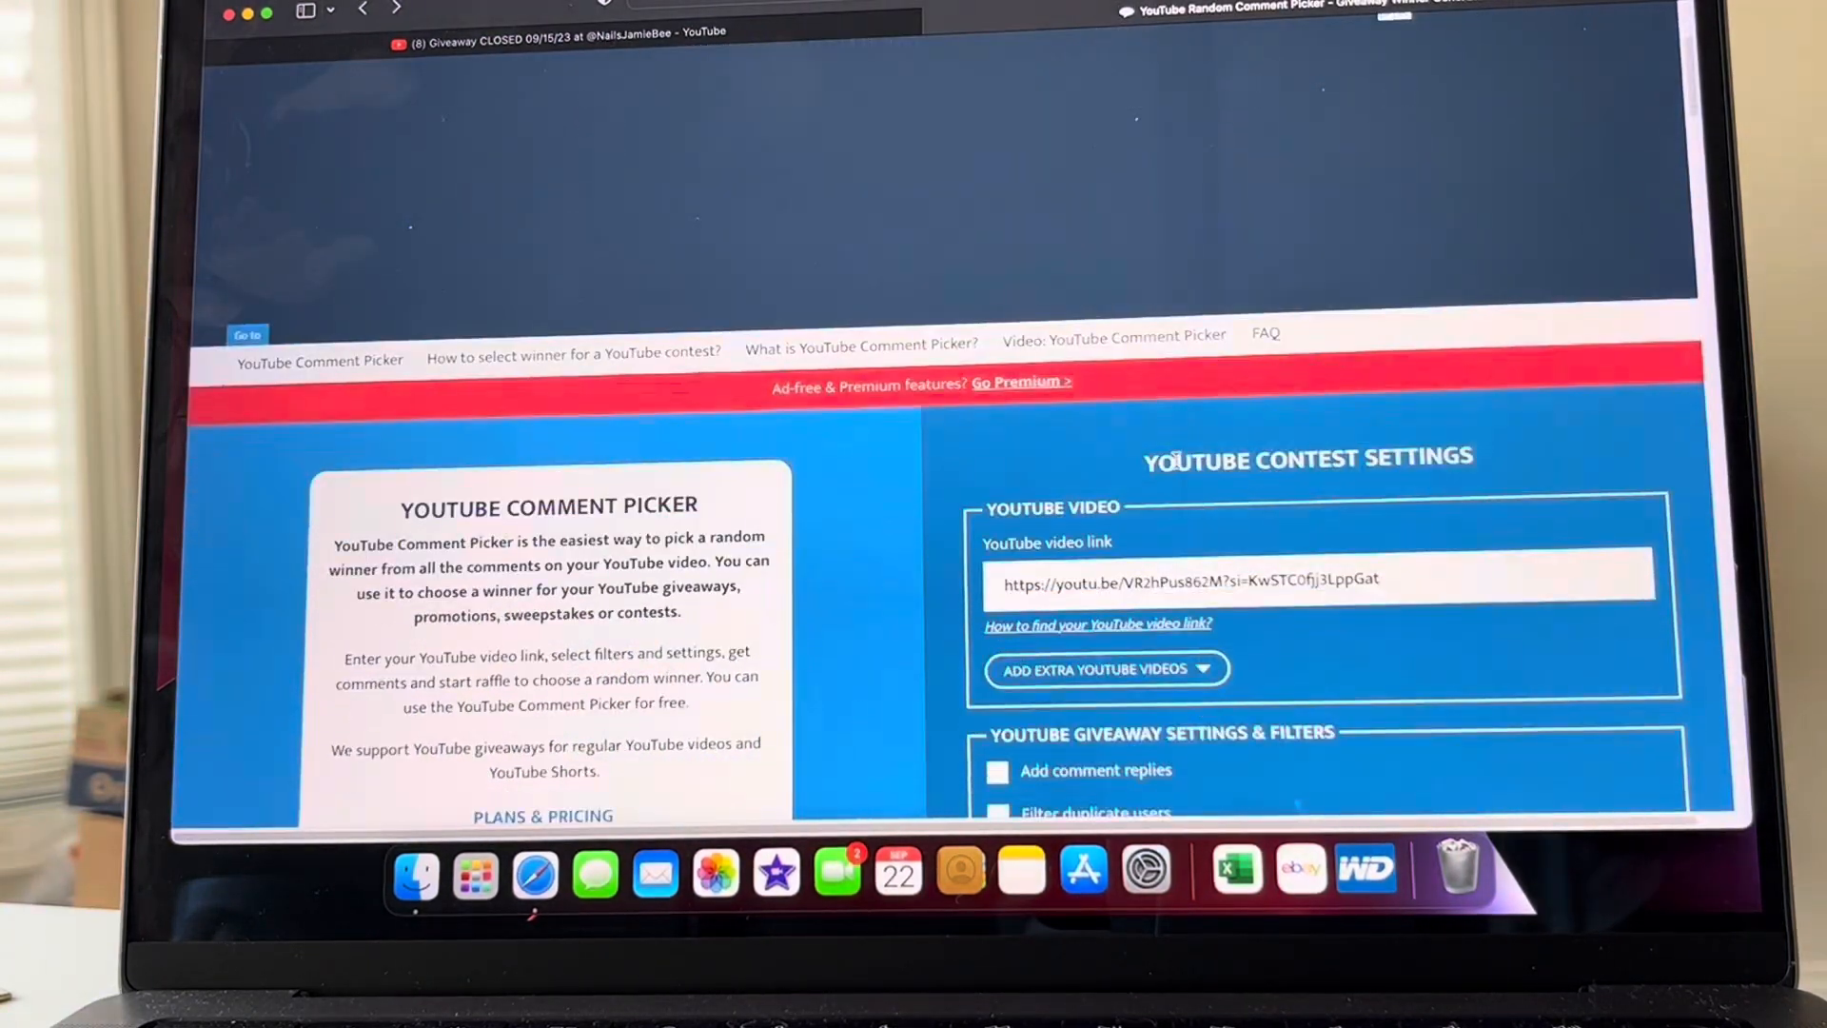
- Fetch the giveaway video's YouTube comments until the count shows 49
{"action": "scroll", "scroll_direction": "down", "scroll_amount": 3}
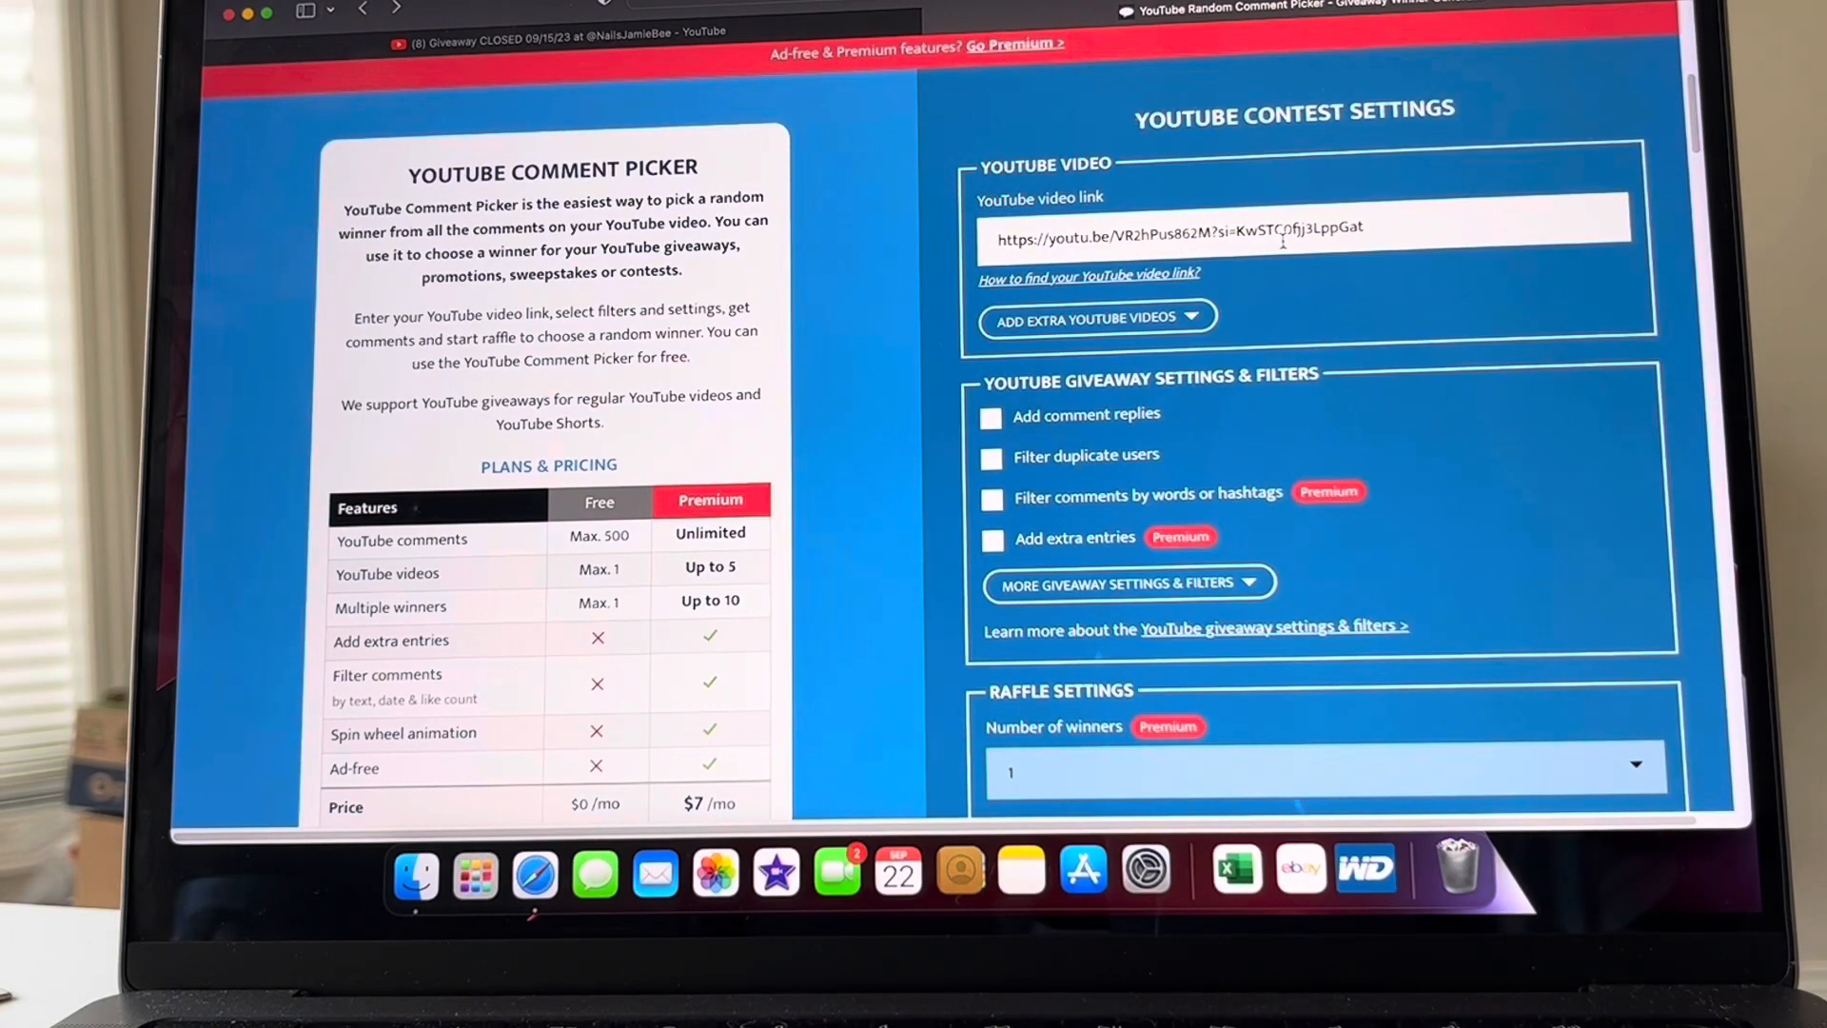
{"action": "scroll", "scroll_direction": "down", "scroll_amount": 3}
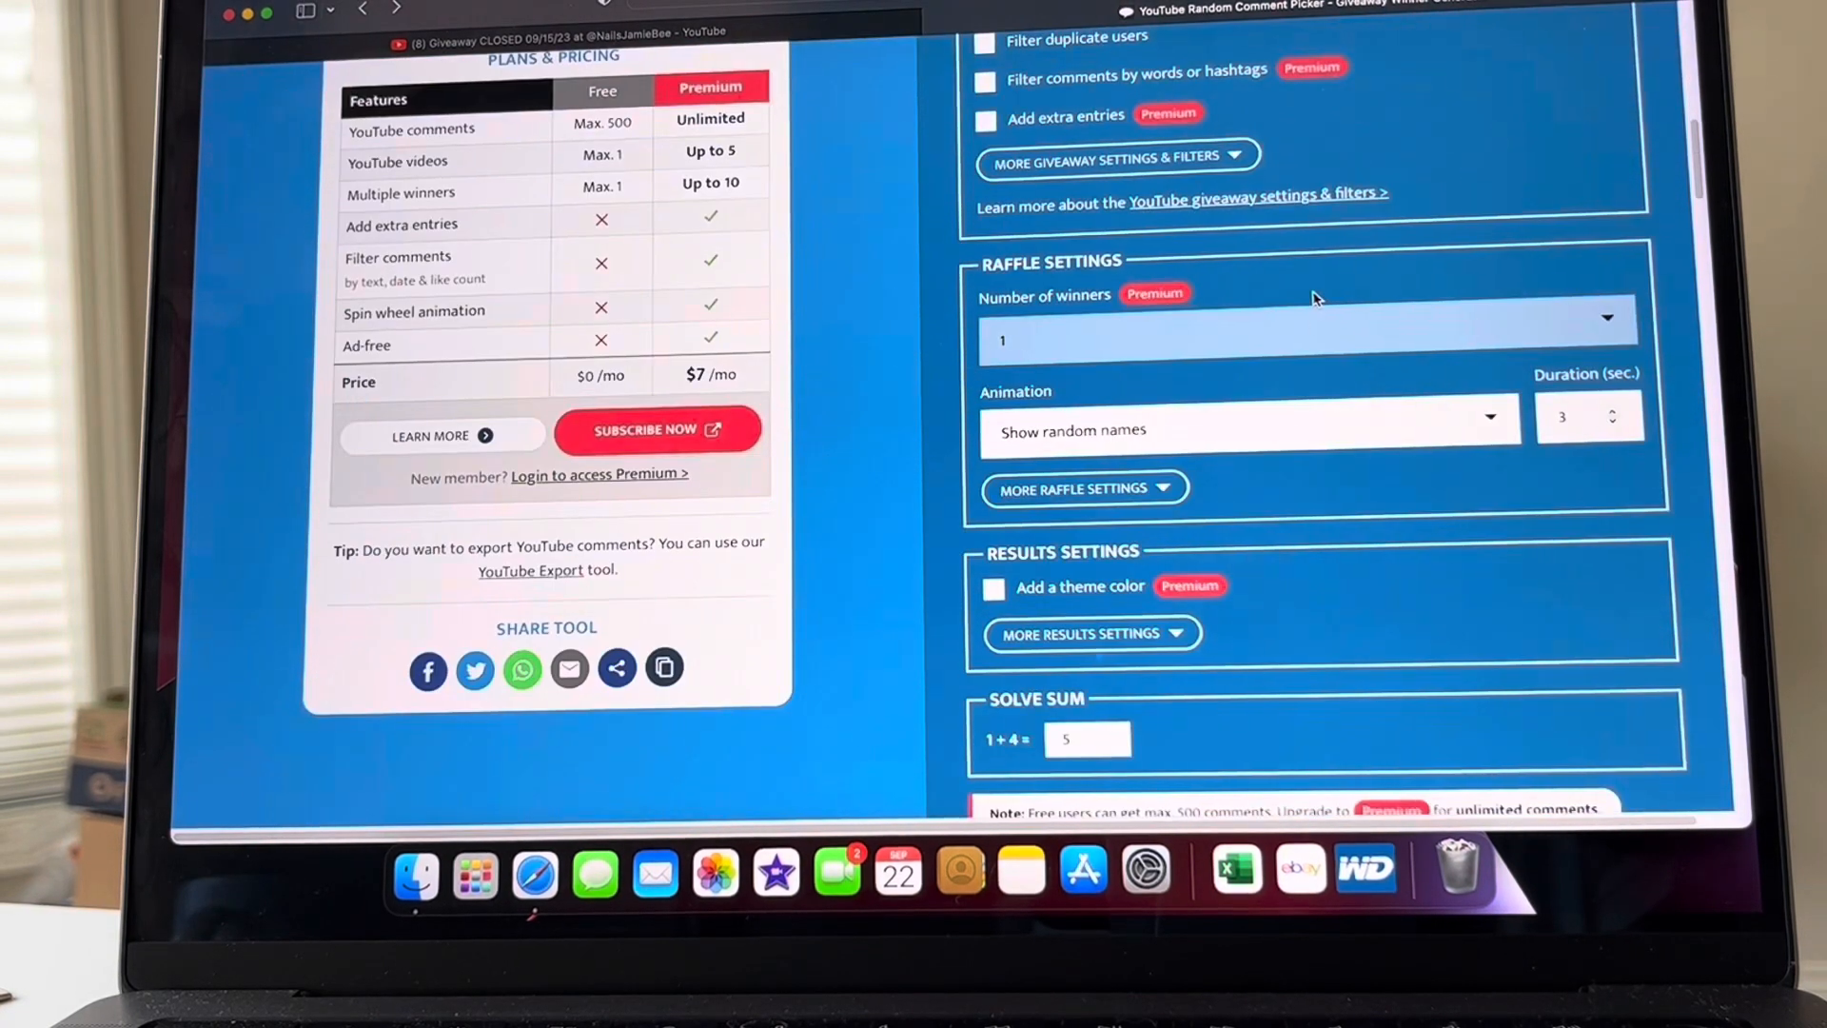
{"action": "scroll", "scroll_direction": "down", "scroll_amount": 3}
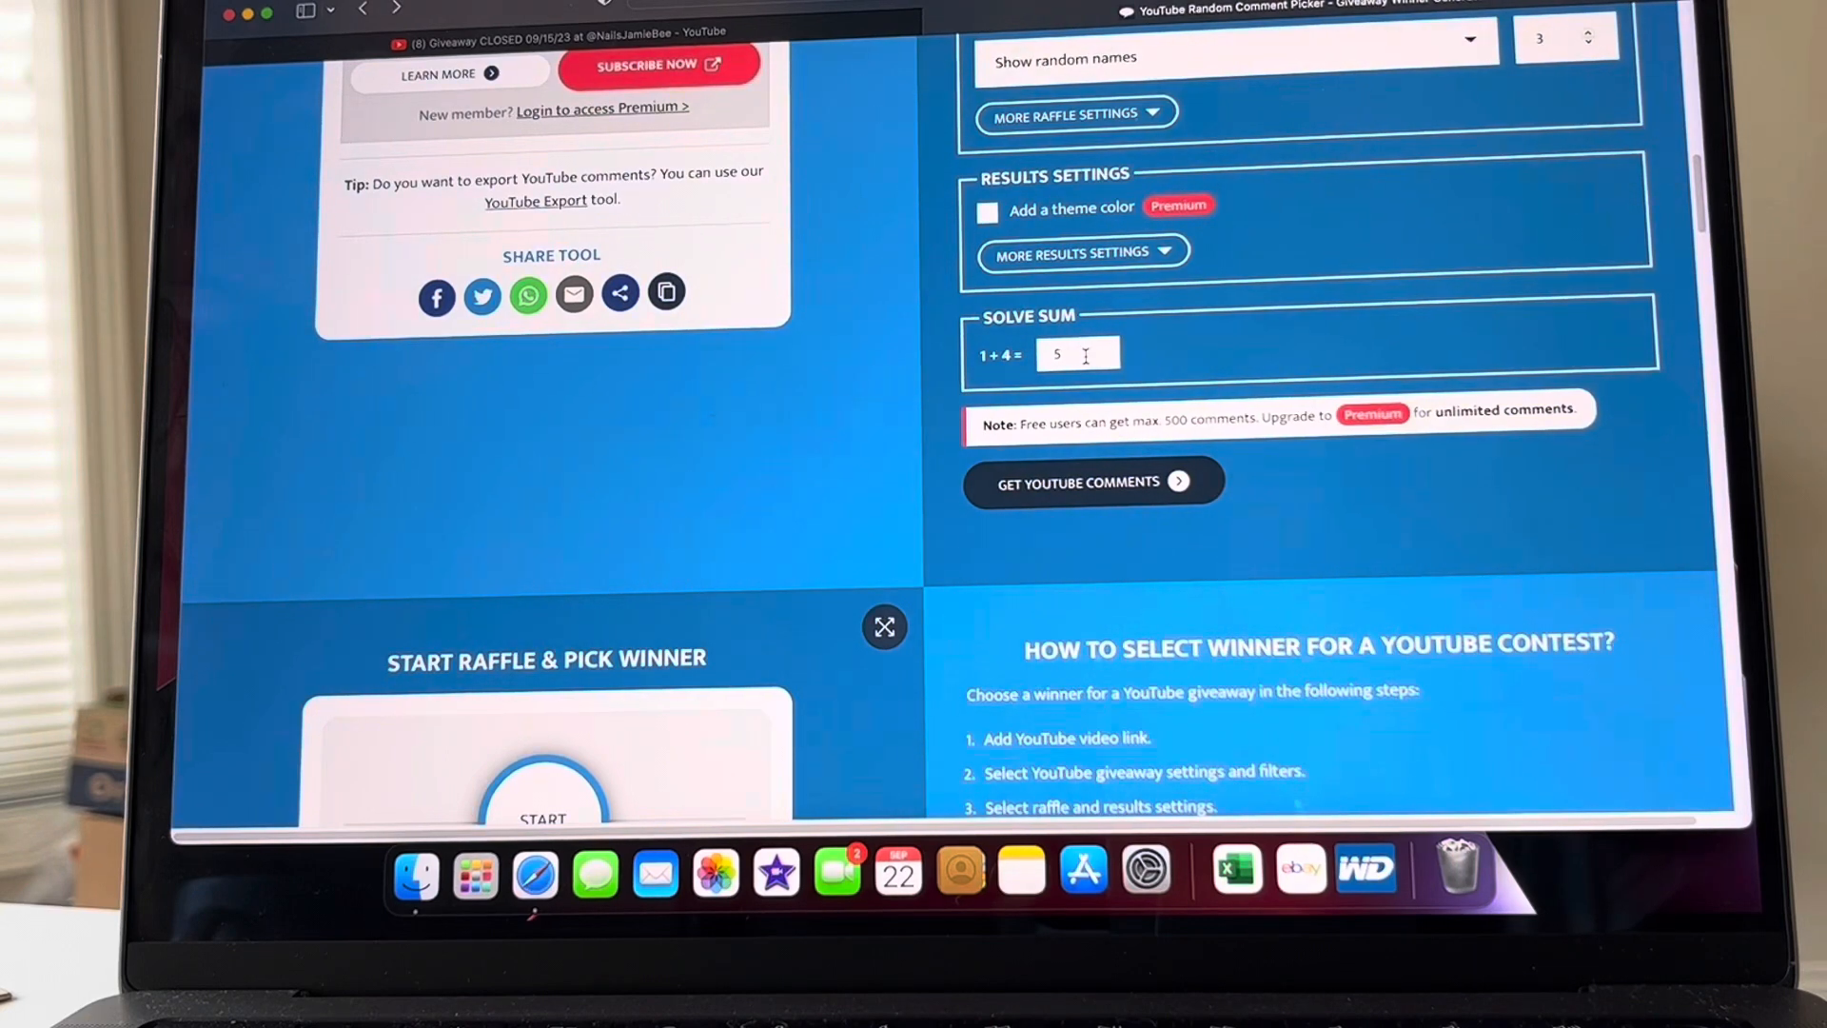
{"action": "left_click", "coordinate": [1087, 483]}
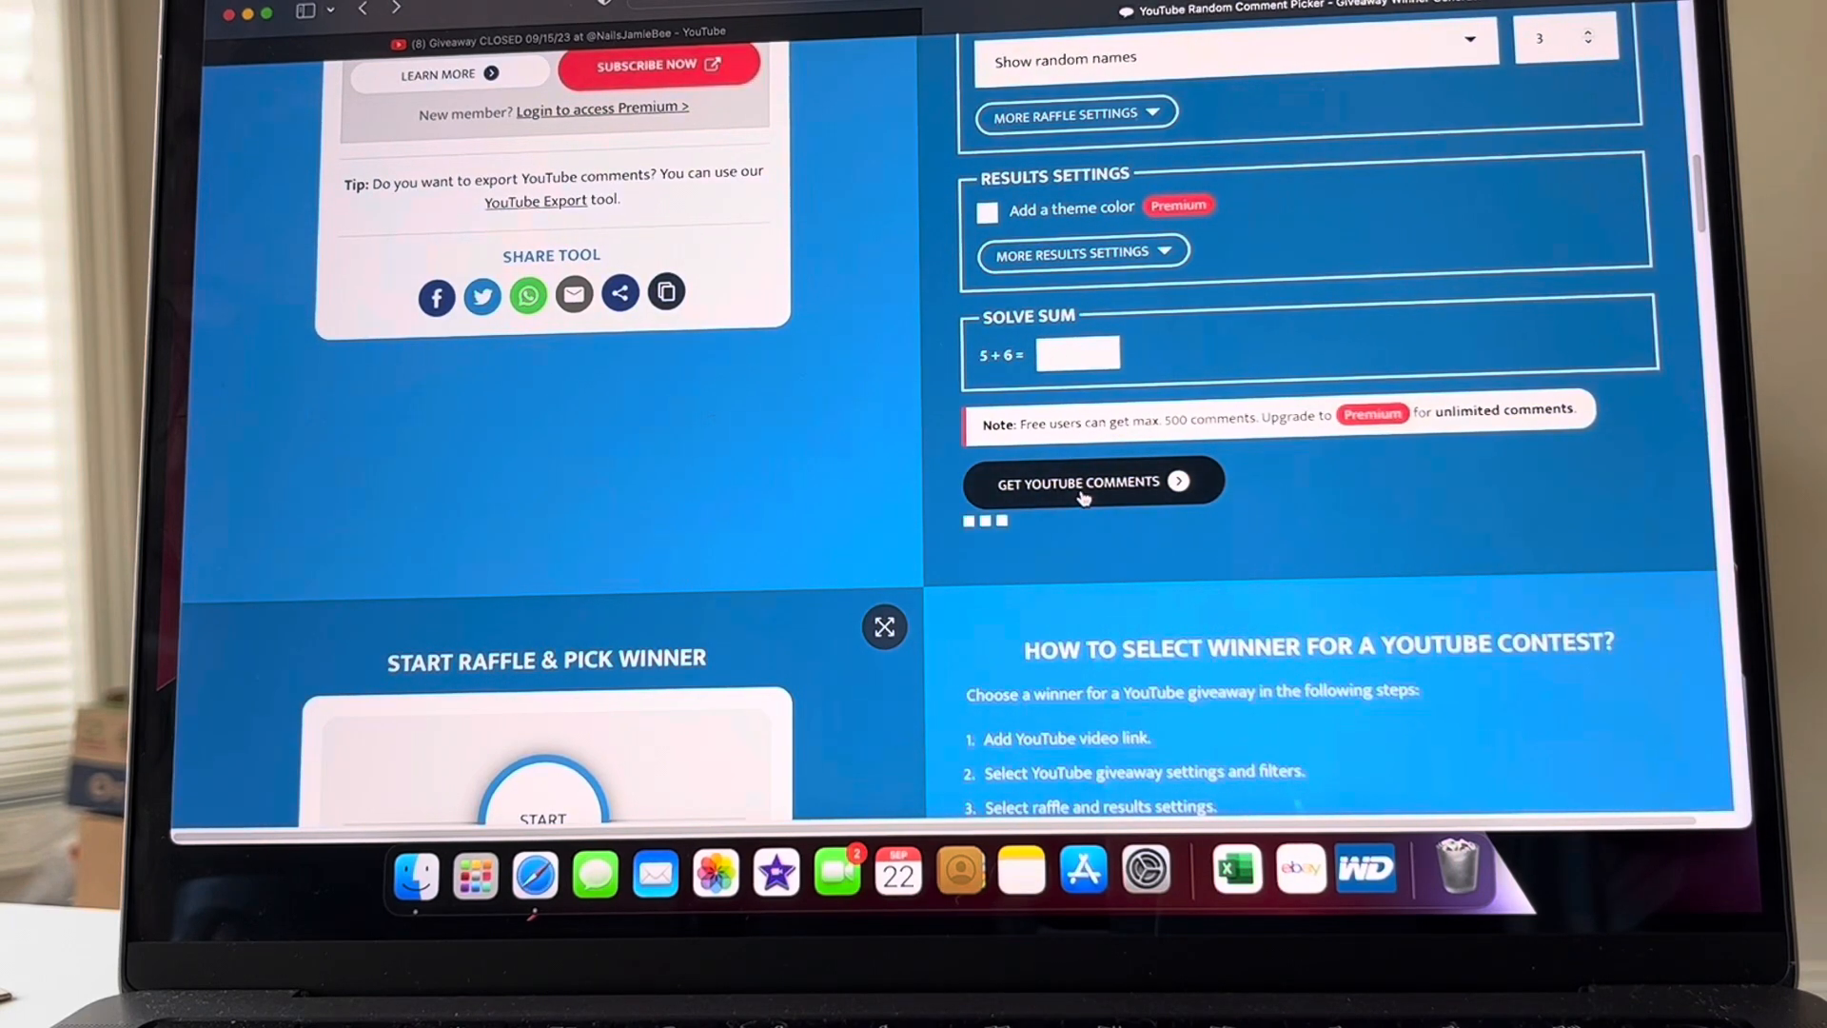
{"action": "left_click", "coordinate": [1080, 482]}
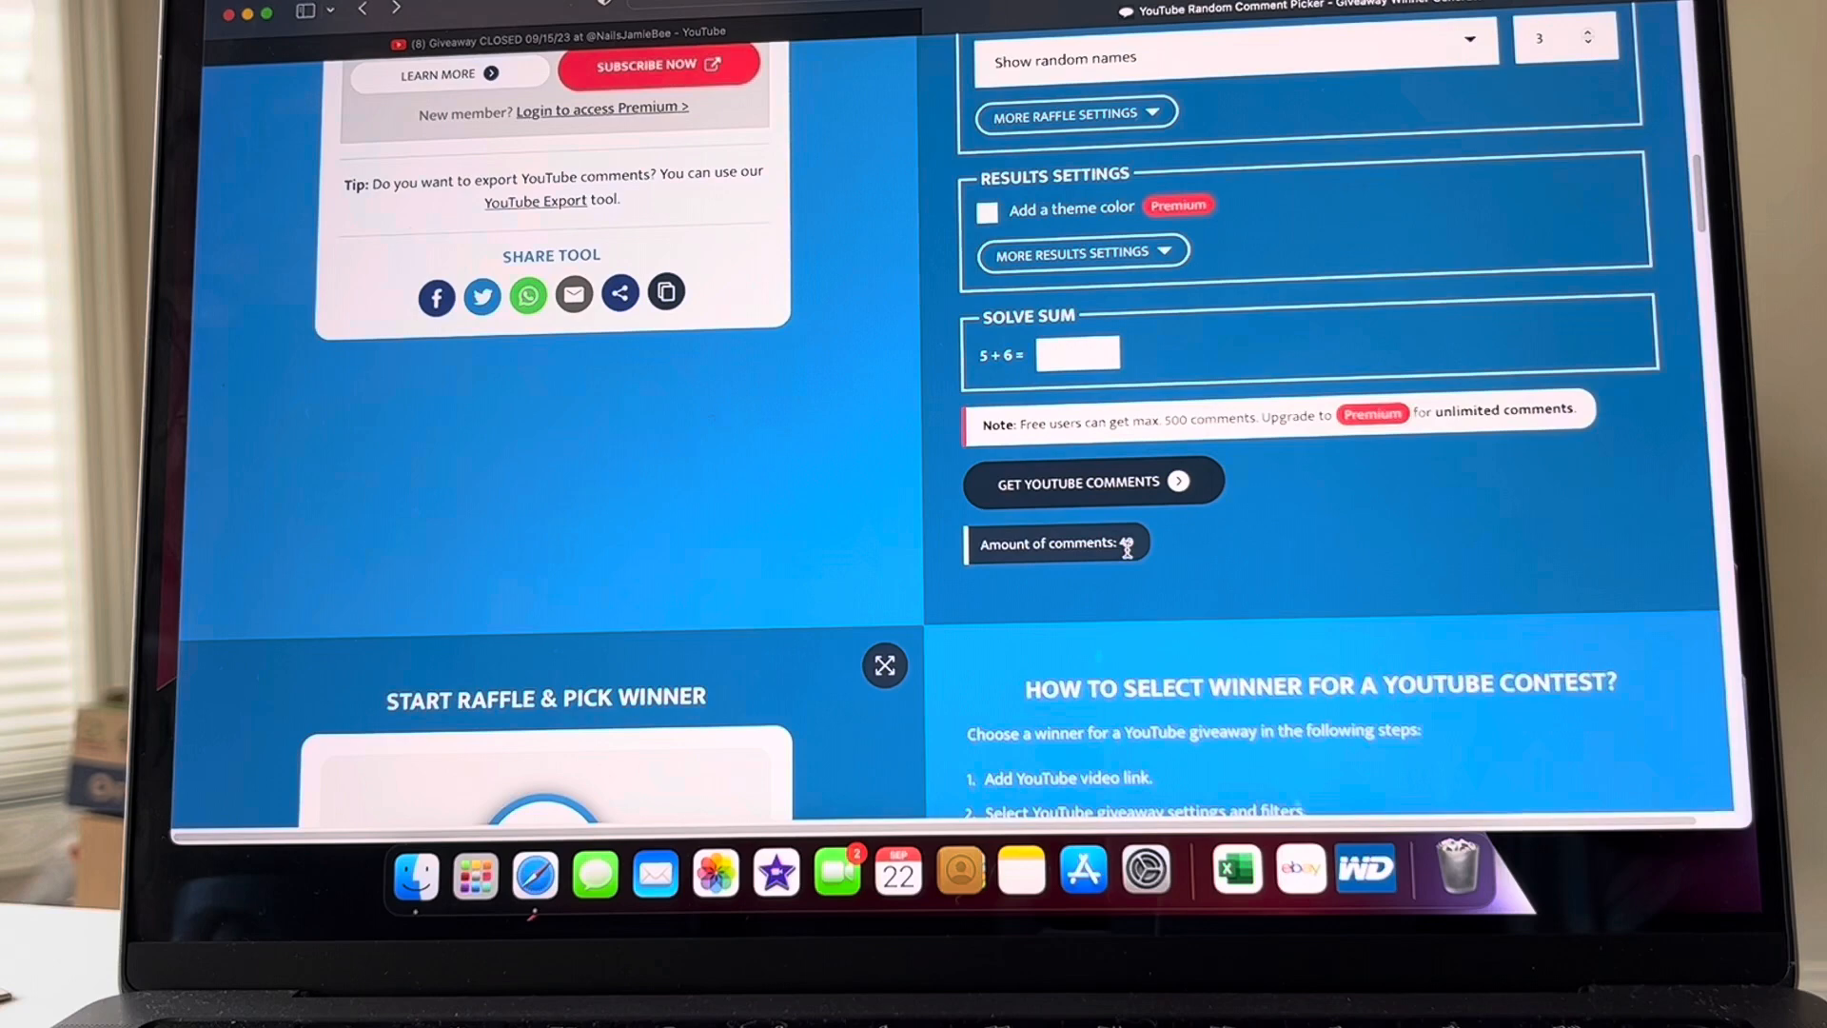
{"action": "scroll", "scroll_direction": "down", "scroll_amount": 3}
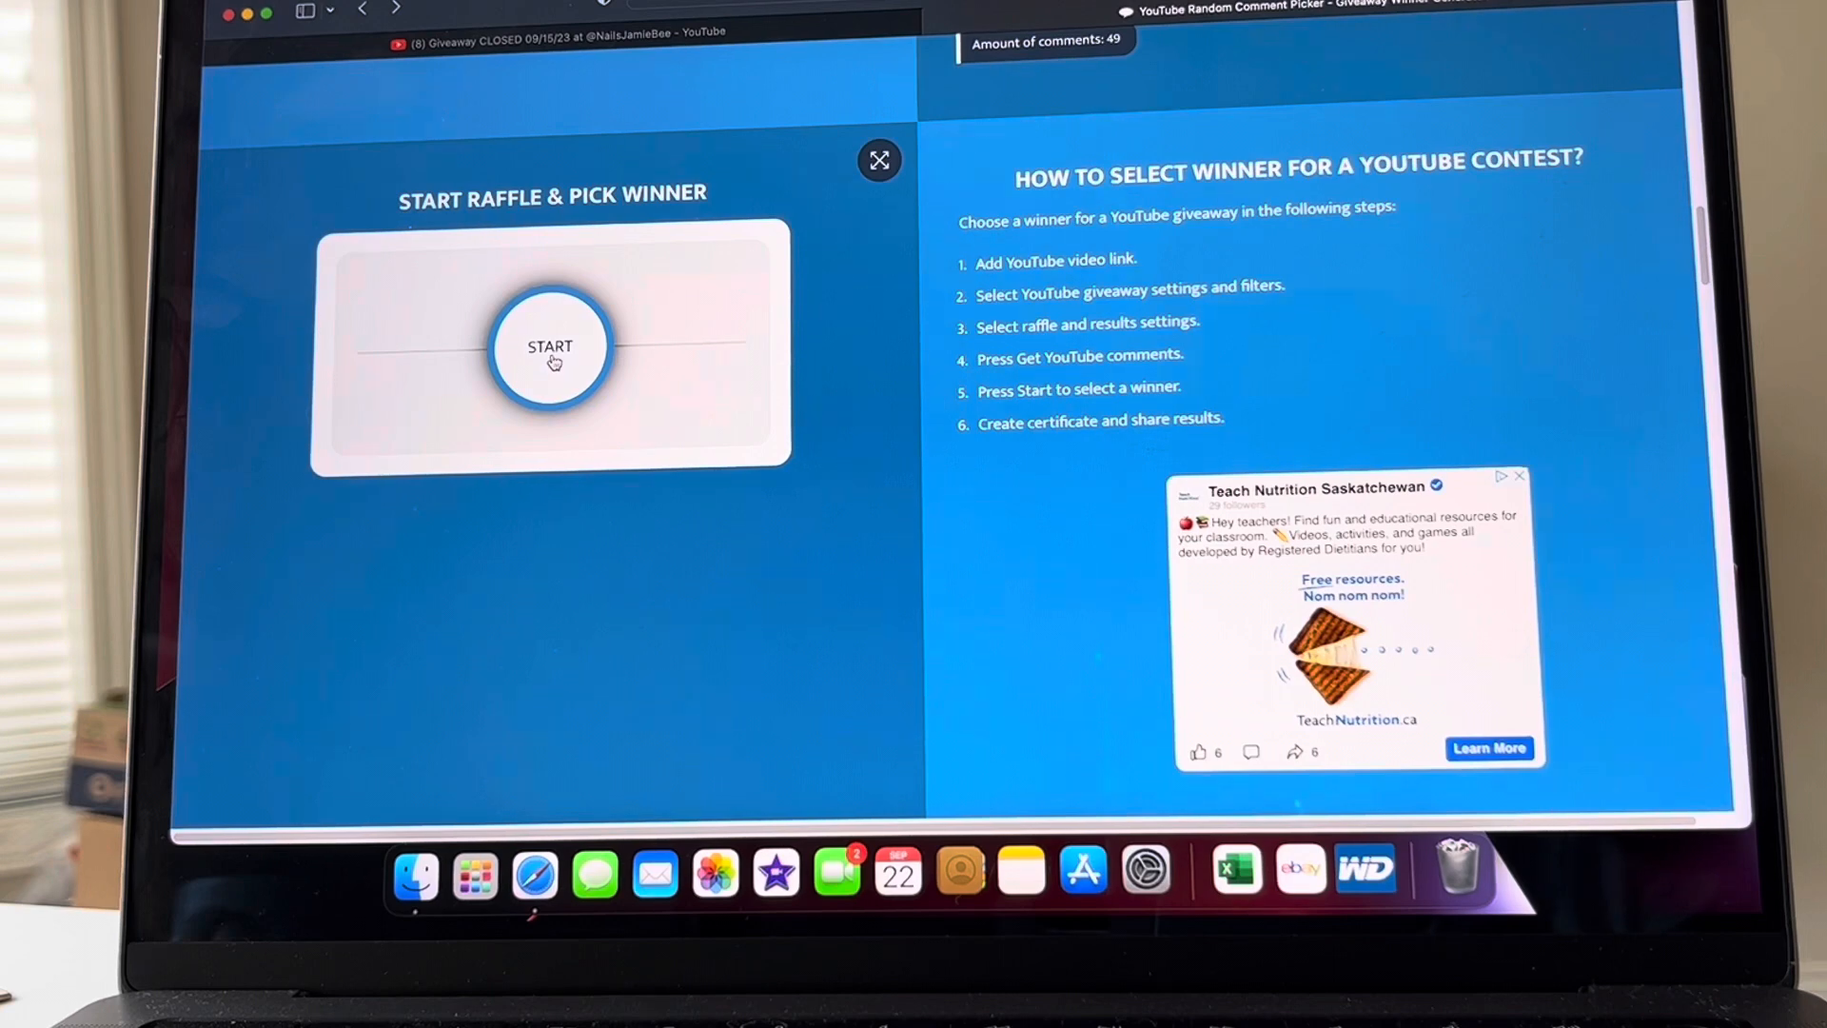
- Start the raffle to draw a random winner from the 49 comments
{"action": "left_click", "coordinate": [550, 348]}
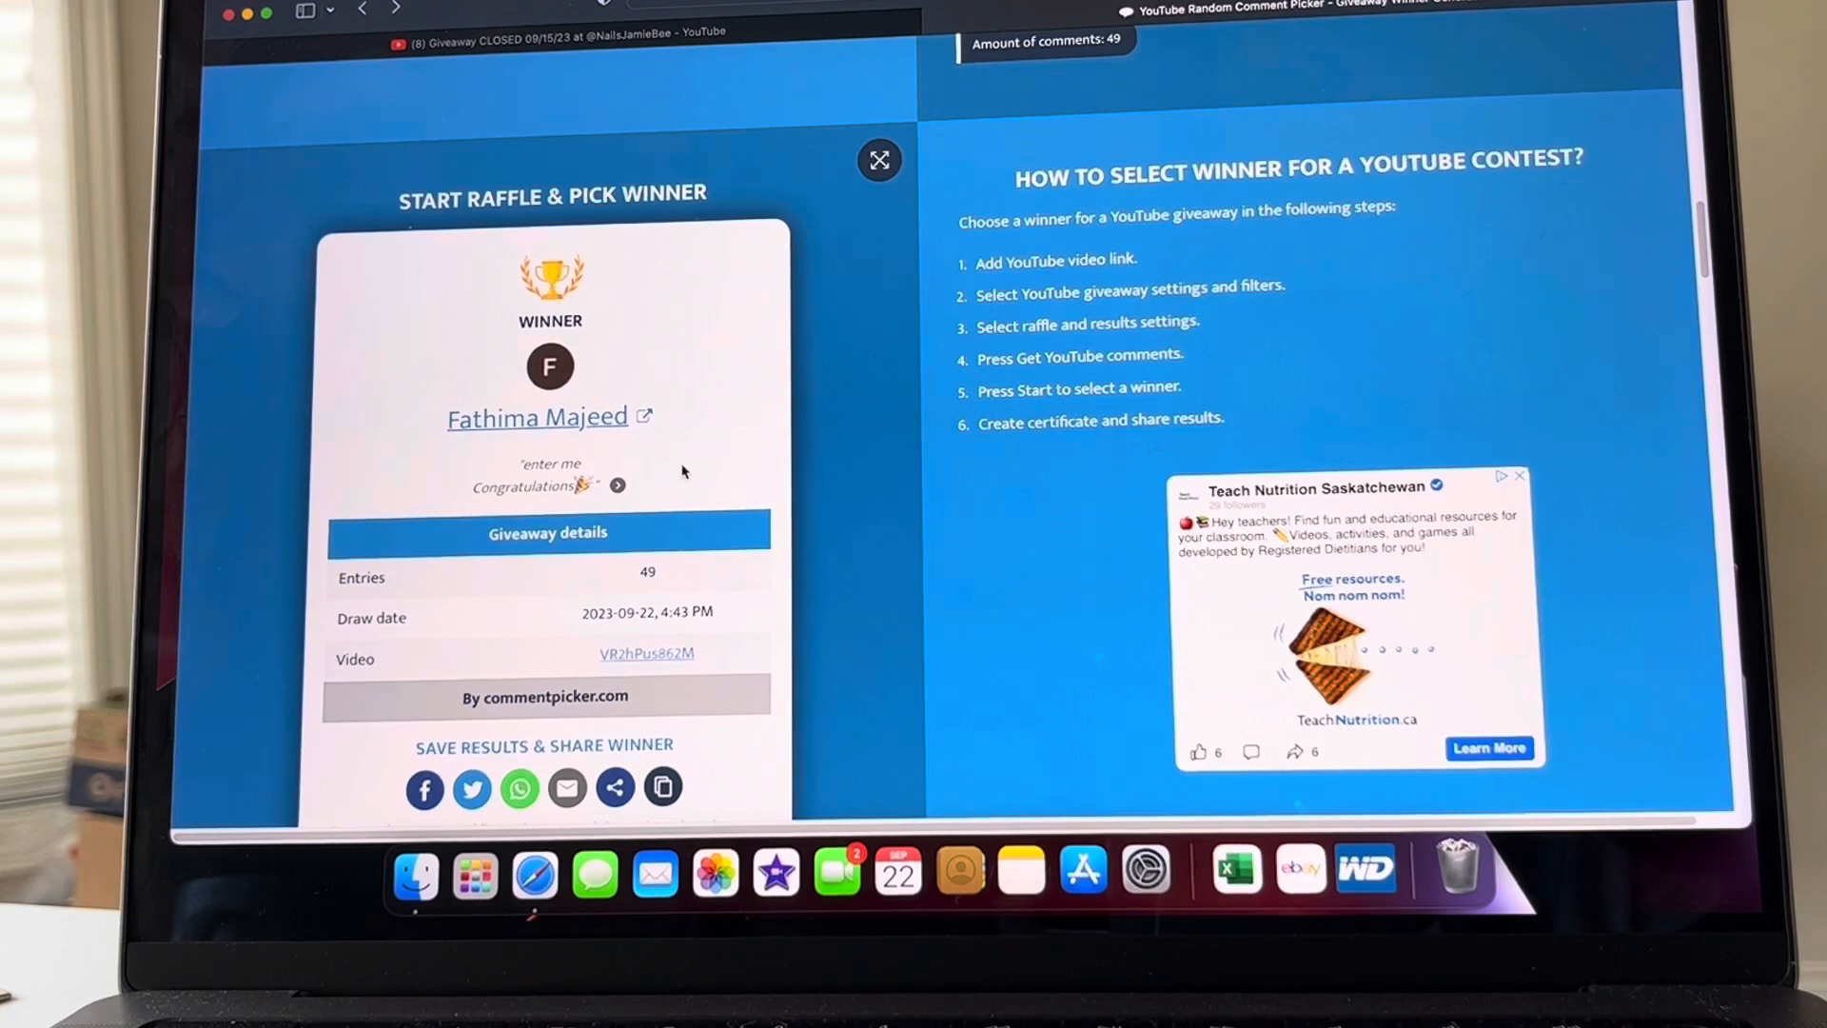
{"action": "mouse_move", "coordinate": [502, 440]}
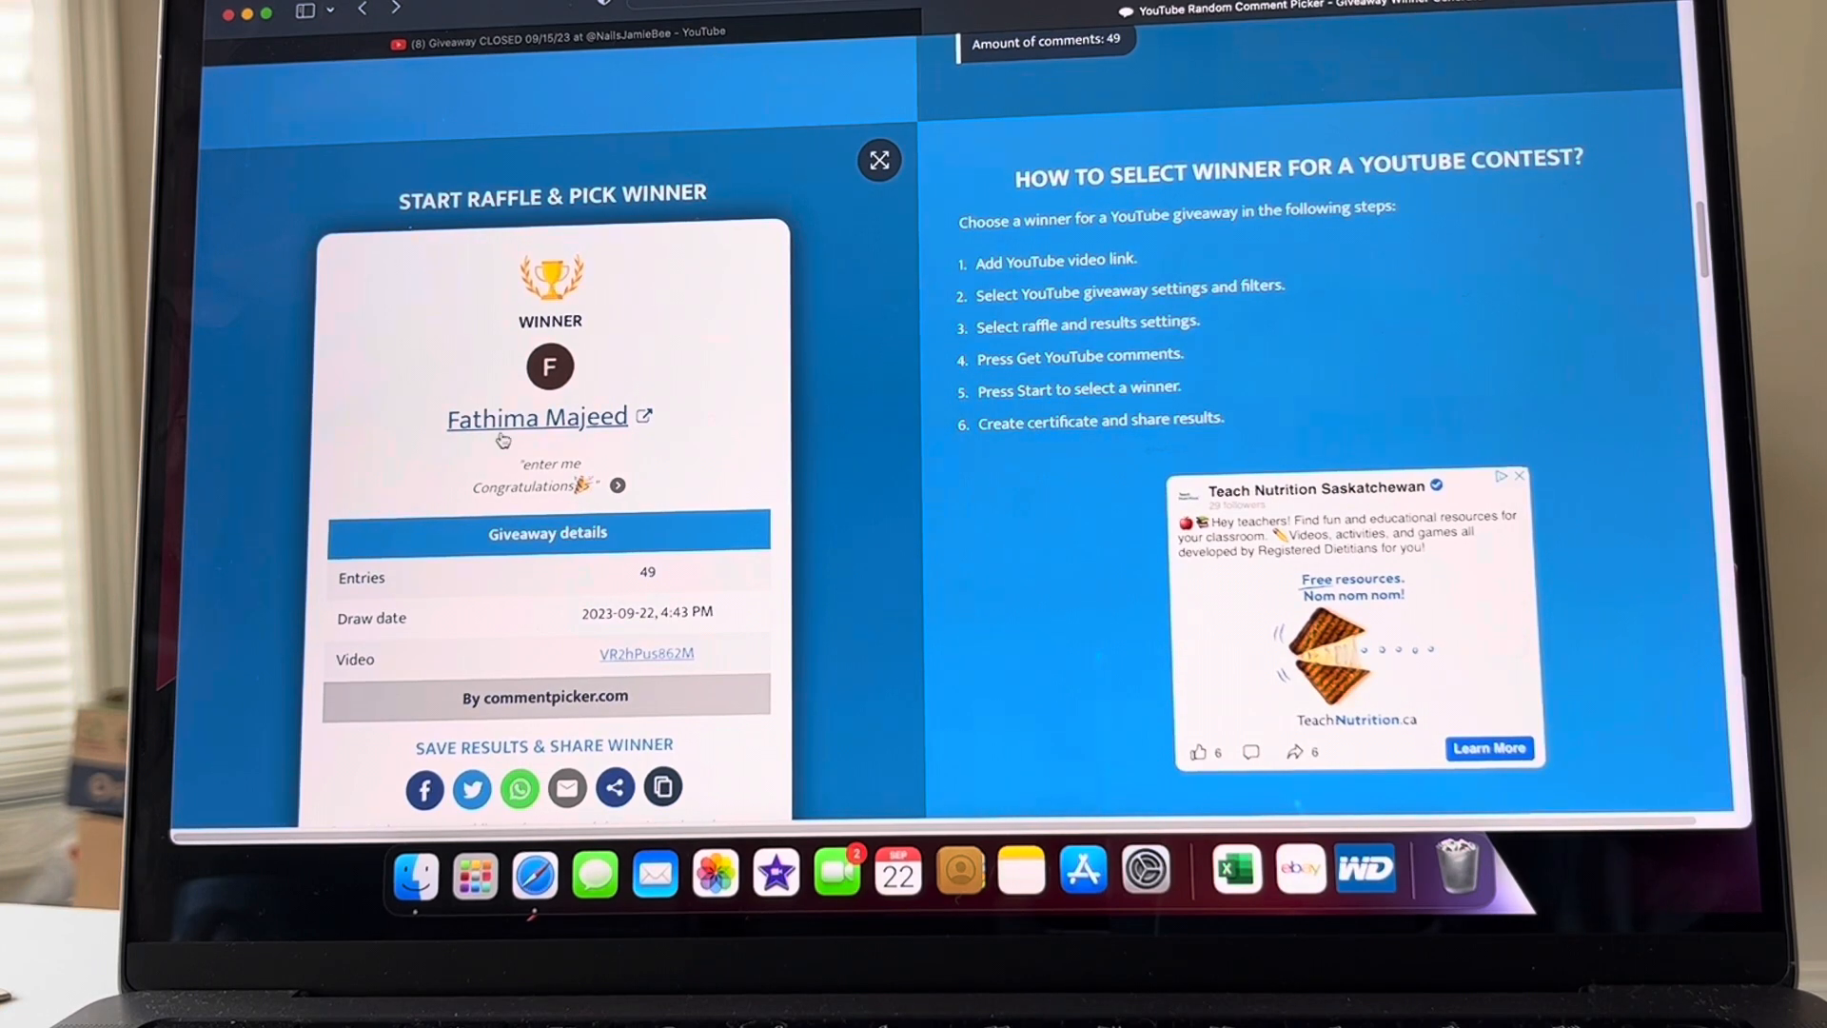
{"action": "mouse_move", "coordinate": [556, 434]}
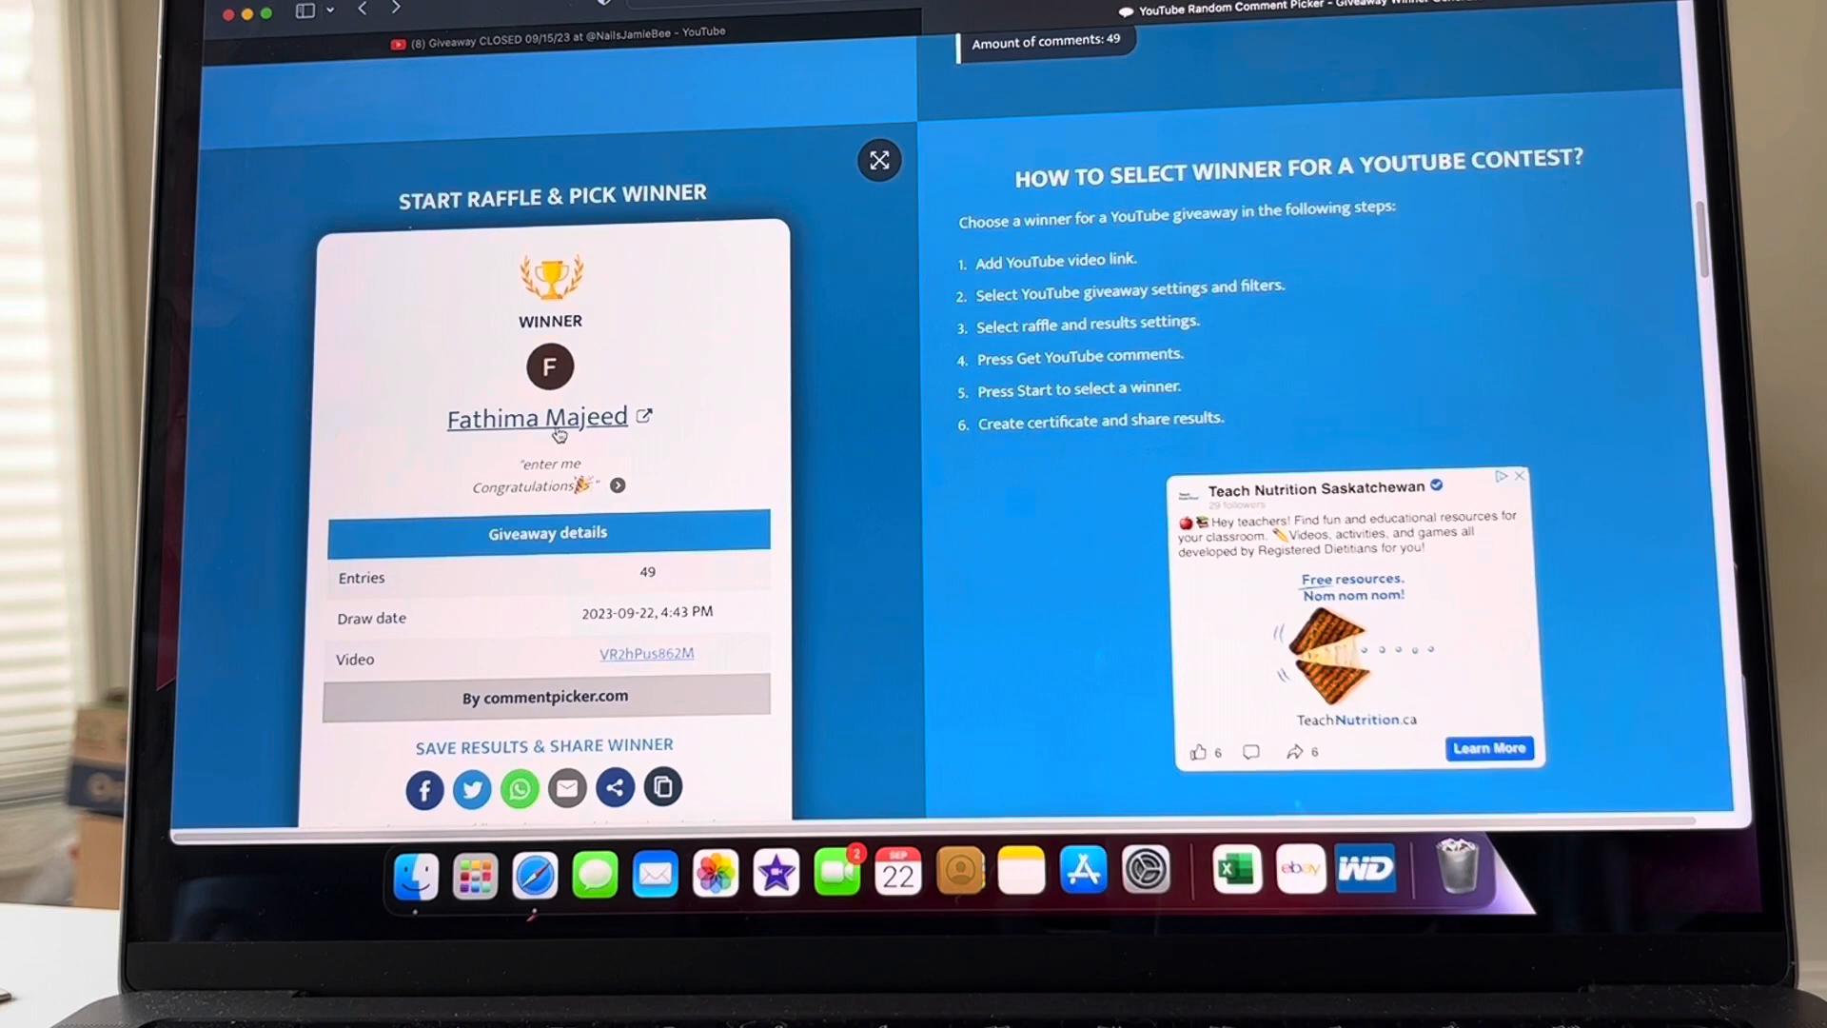